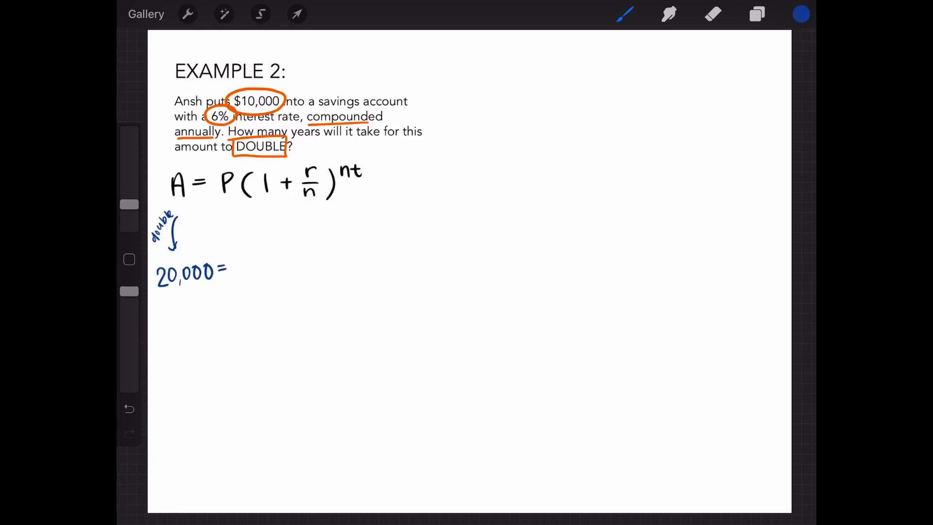
# Step: Handwrite "principal" with a downward arrow beneath the P in the formula
pyautogui.moveTo(202, 214); pyautogui.dragTo(232, 238)
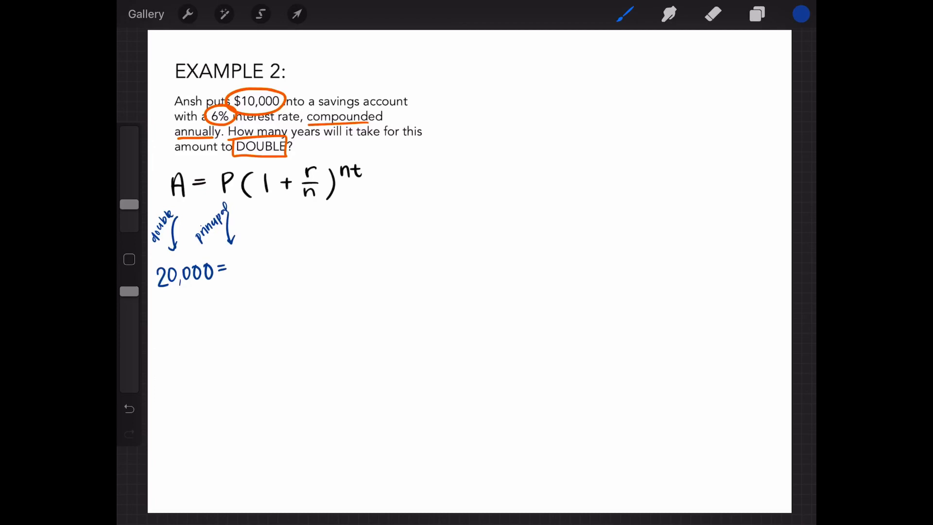